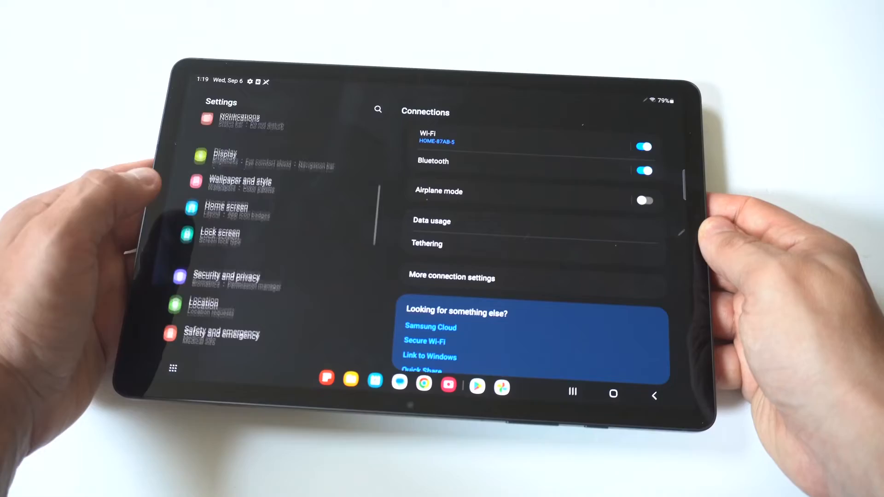
Reach Accessibility from the main Settings list.
{"action": "scroll", "scroll_direction": "down", "scroll_amount": 3}
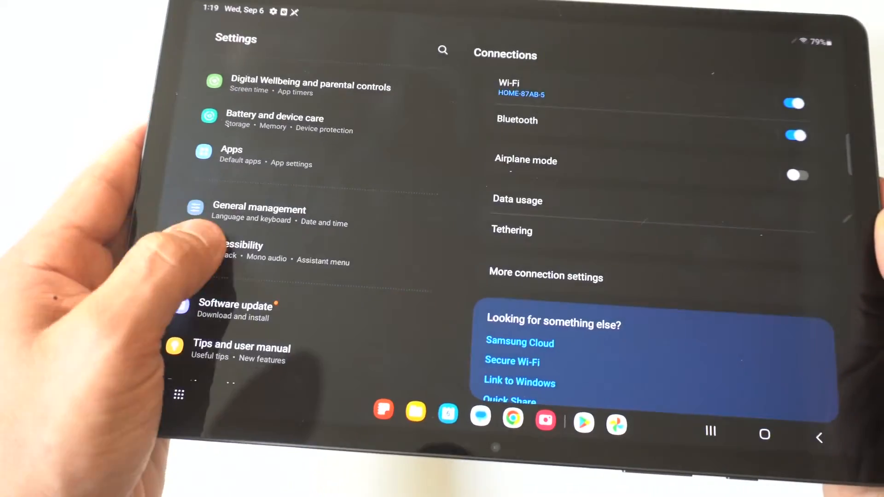
{"action": "left_click", "coordinate": [237, 245]}
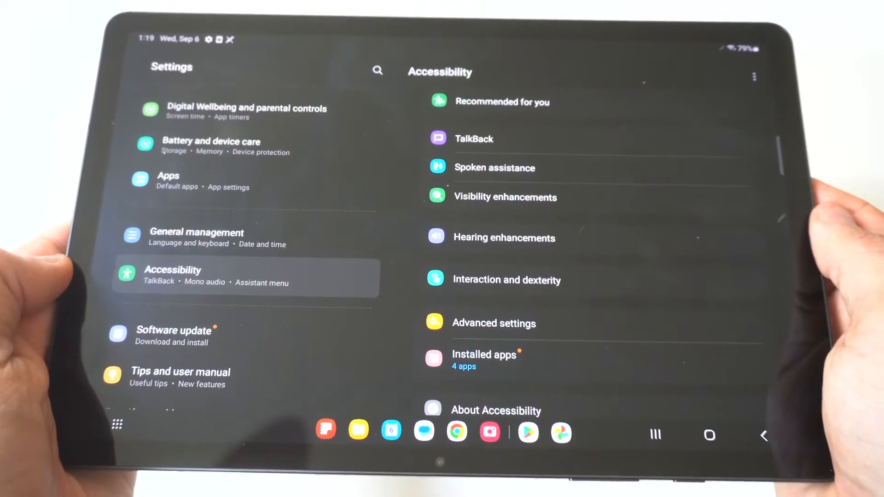
Go through Visibility enhancements to the Color filter page.
{"action": "left_click", "coordinate": [504, 197]}
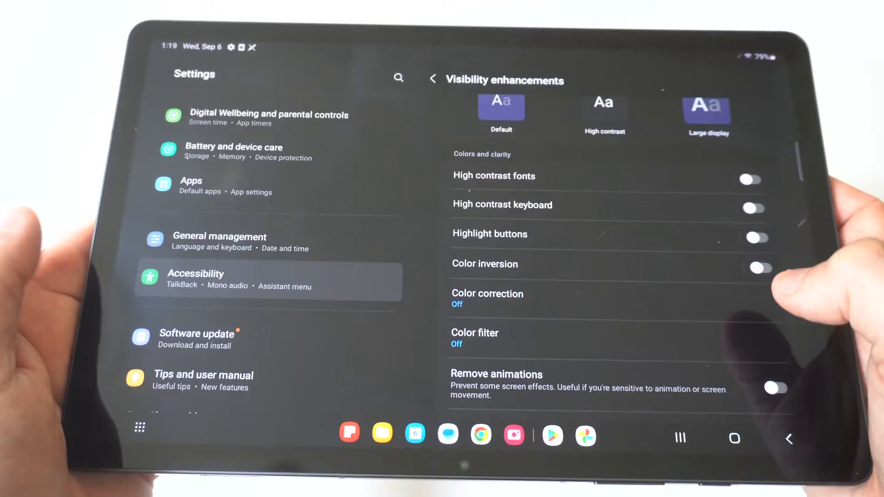
{"action": "left_click", "coordinate": [475, 337]}
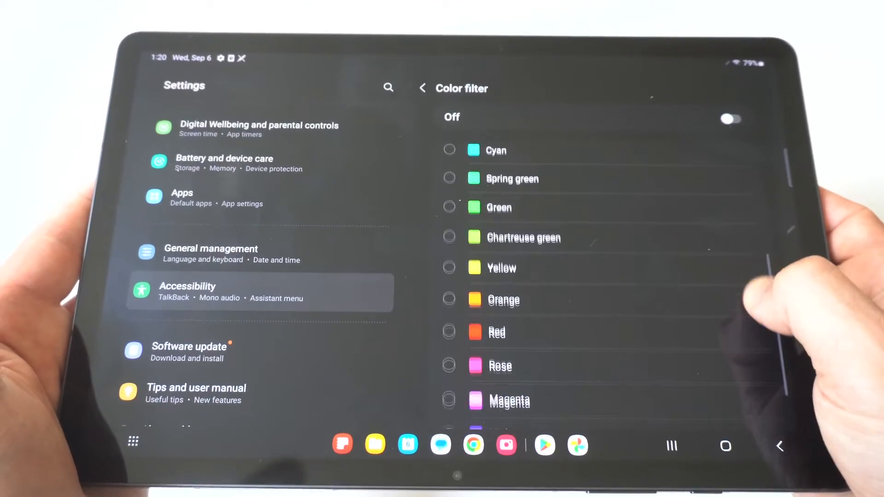
Enable the Color filter, change its tint from Blue to Cyan, then disable it again.
{"action": "scroll", "scroll_direction": "up", "scroll_amount": 3}
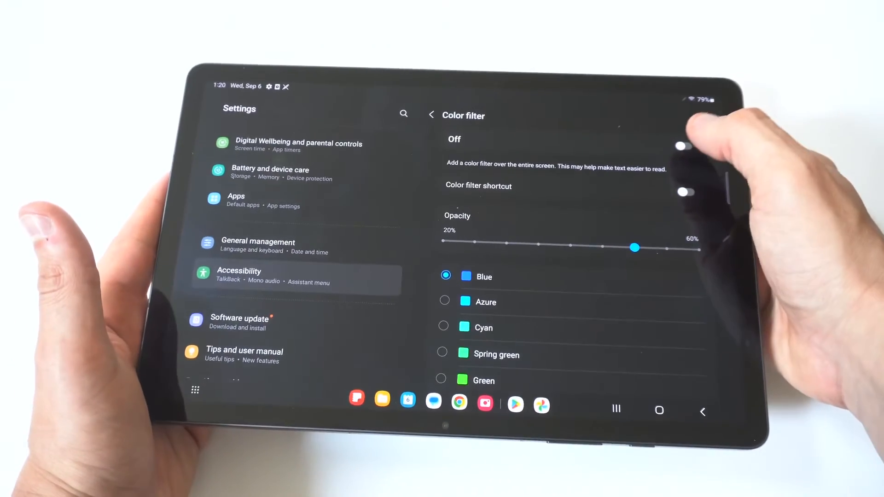
{"action": "left_click", "coordinate": [683, 146]}
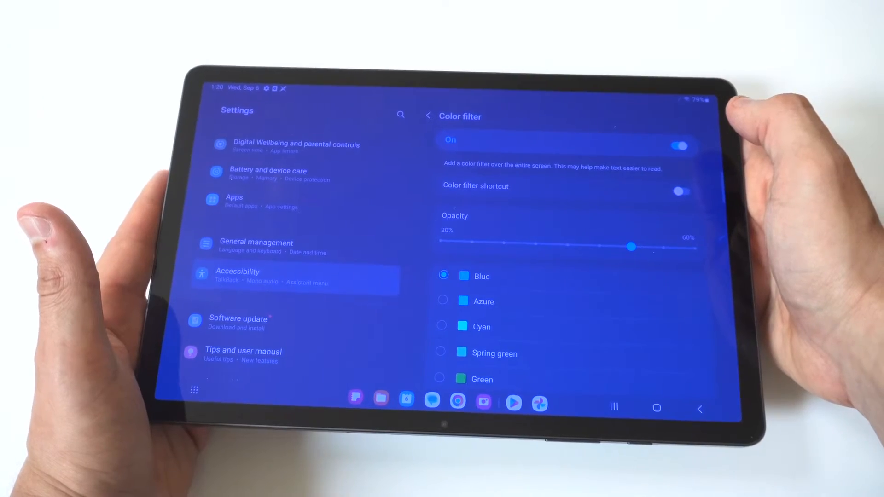
{"action": "left_click", "coordinate": [680, 145]}
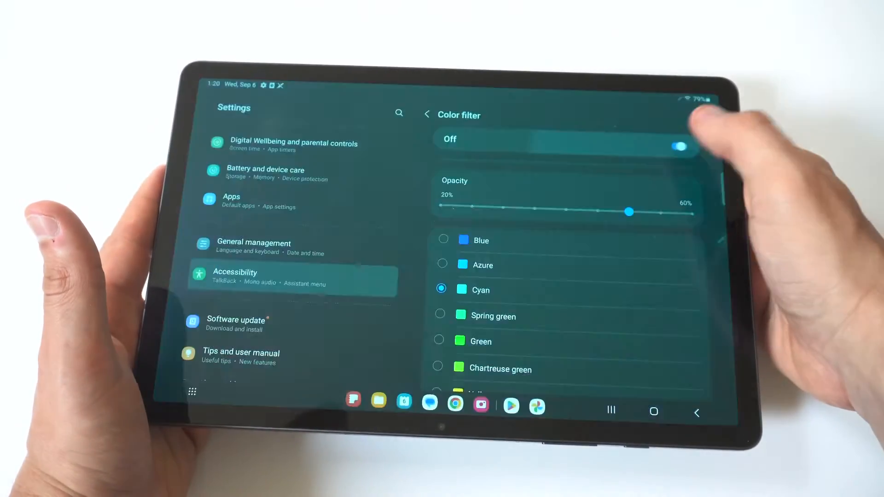
{"action": "left_click", "coordinate": [679, 146]}
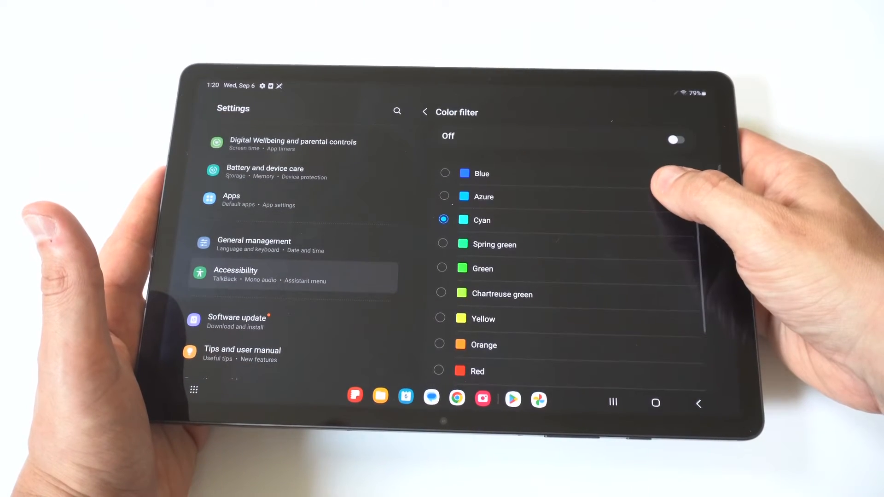